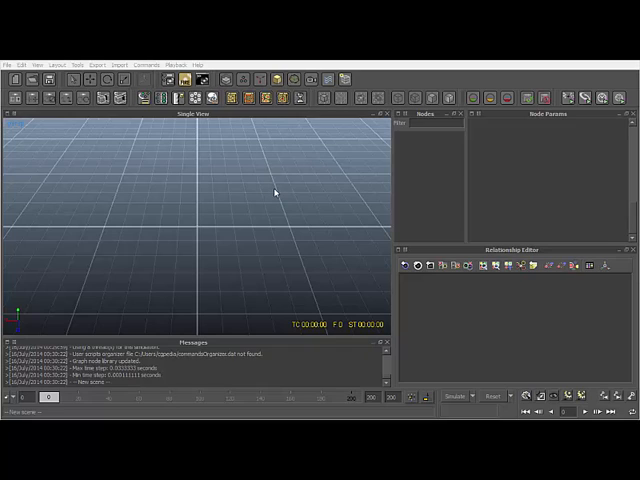
{"action": "mouse_move", "coordinate": [222, 216]}
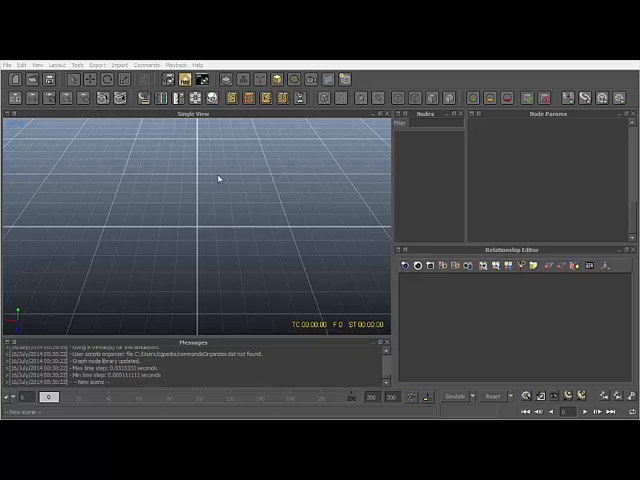
{"action": "mouse_move", "coordinate": [220, 196]}
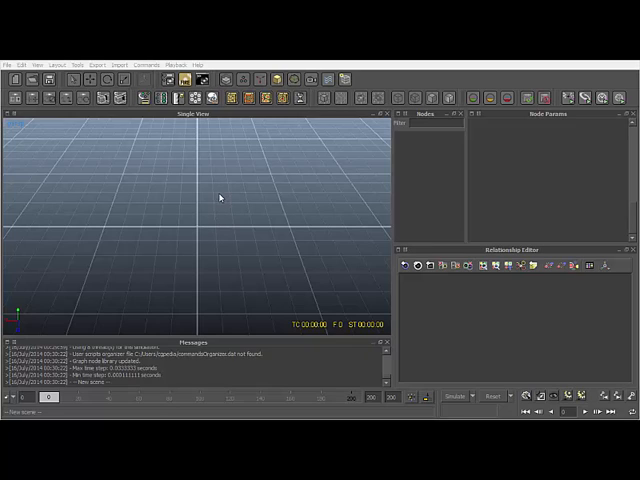
{"action": "mouse_move", "coordinate": [216, 210]}
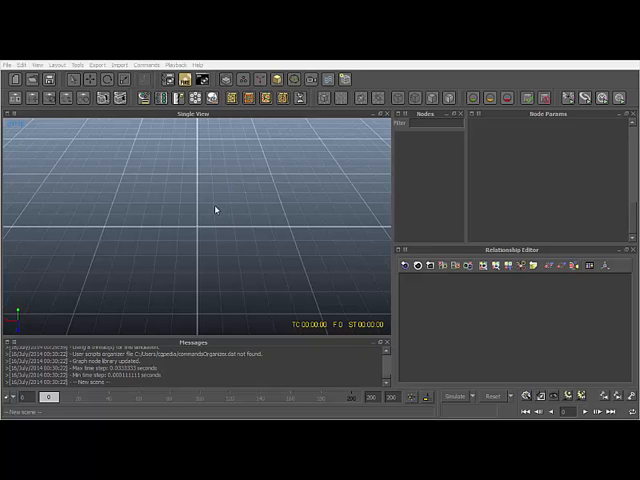
{"action": "mouse_move", "coordinate": [246, 148]}
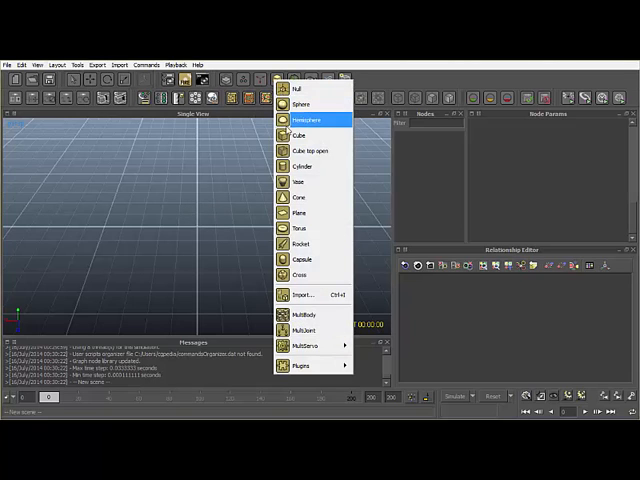
Add a standard object to the RealFlow scene before moving over to Maya
{"action": "left_click", "coordinate": [300, 214]}
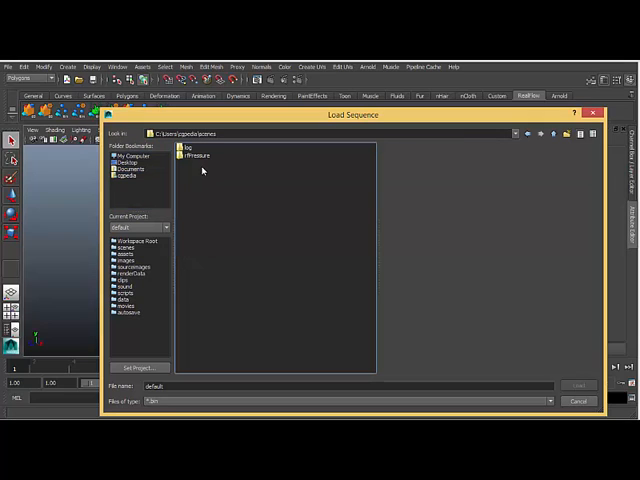
Load the first .bin particle sequence from the project's particles folder and create the RealFlow emitter
{"action": "double_click", "coordinate": [196, 156]}
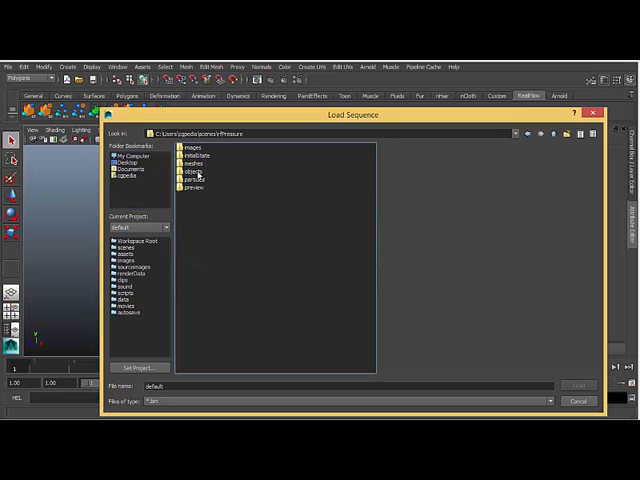
{"action": "double_click", "coordinate": [192, 186]}
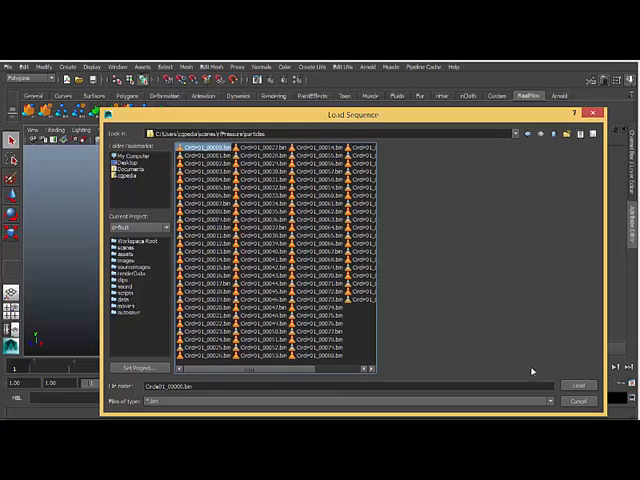
{"action": "left_click", "coordinate": [578, 384]}
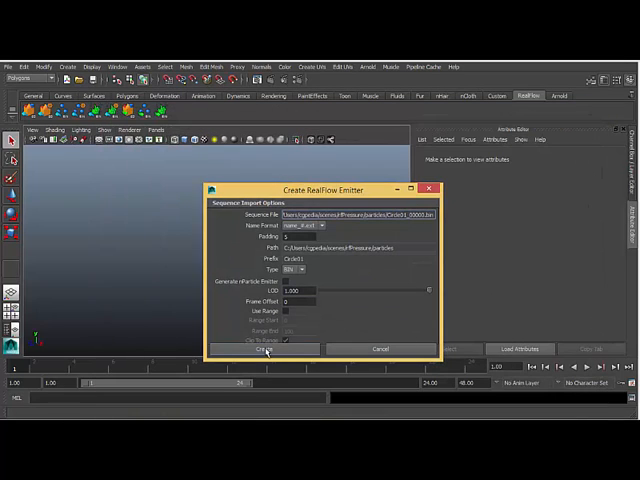
{"action": "left_click", "coordinate": [264, 348]}
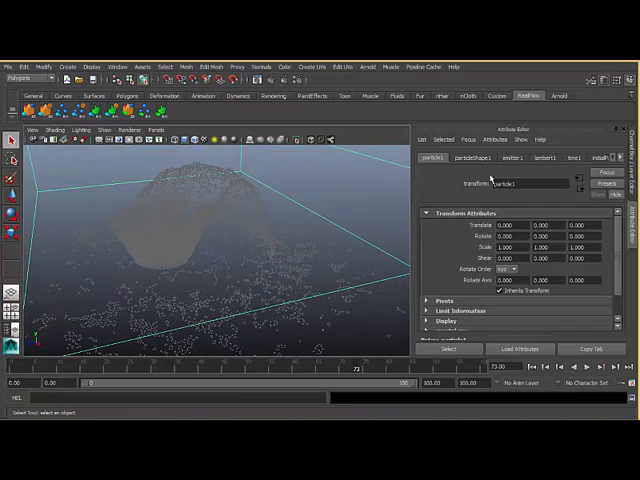
Add a per-particle Color attribute to the particleShape under Add Dynamic Attributes
{"action": "left_click", "coordinate": [466, 156]}
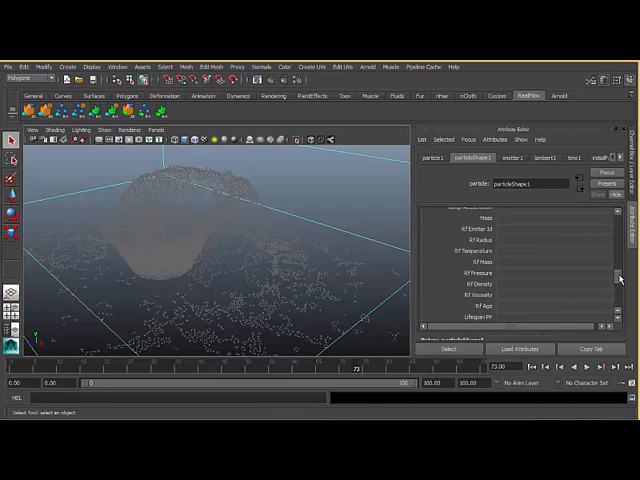
{"action": "scroll", "scroll_direction": "down", "scroll_amount": 3}
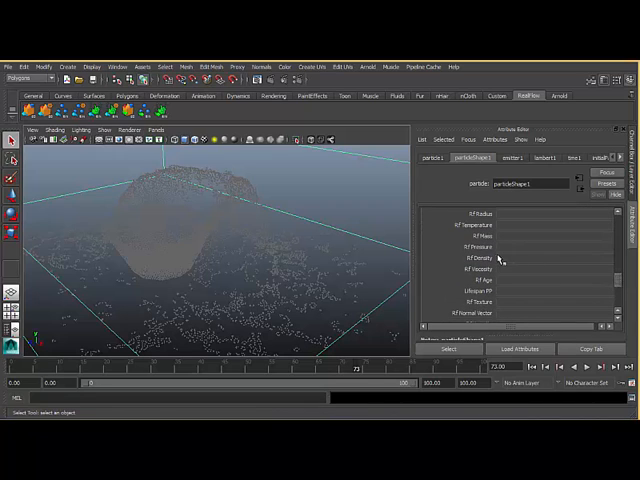
{"action": "scroll", "scroll_direction": "down", "scroll_amount": 3}
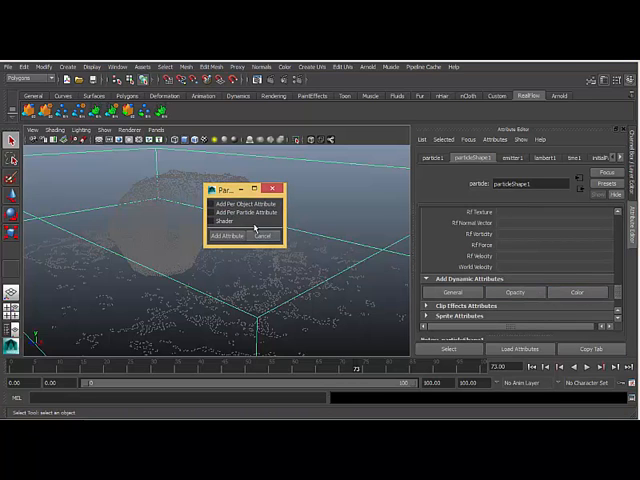
{"action": "left_click", "coordinate": [230, 236]}
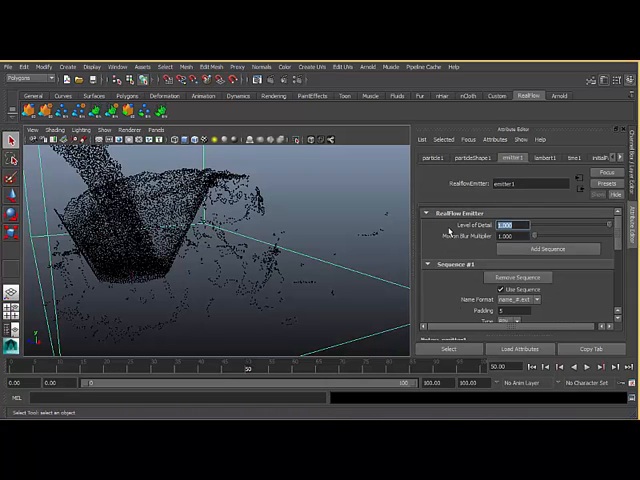
Set Level of Detail to 0.050 and render particles as Numeric labels of the rtPressure attribute
{"action": "type", "text": "0.050"}
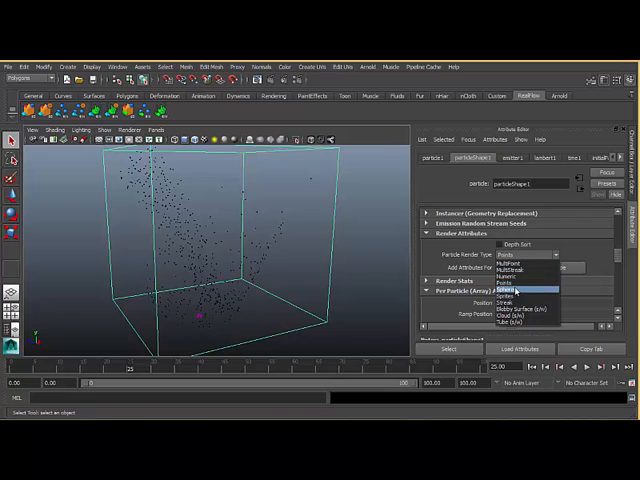
{"action": "mouse_move", "coordinate": [530, 312]}
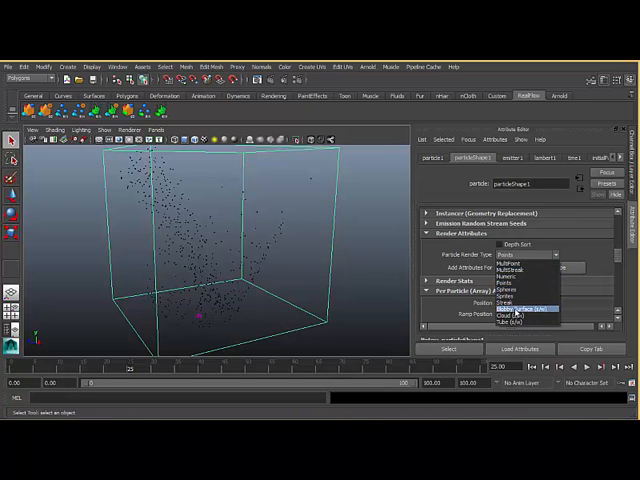
{"action": "left_click", "coordinate": [514, 276]}
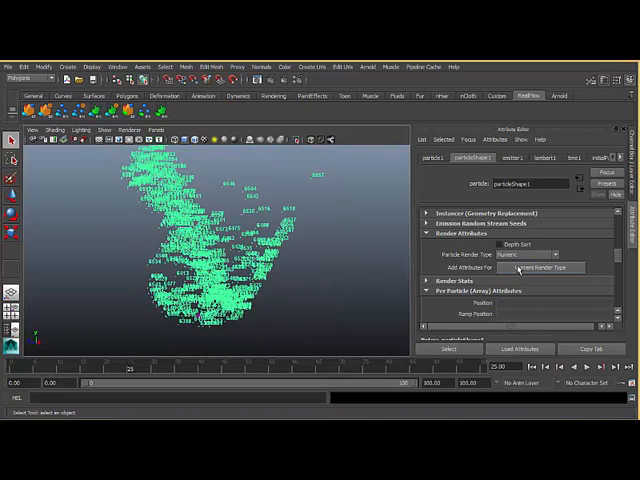
{"action": "left_click", "coordinate": [540, 268]}
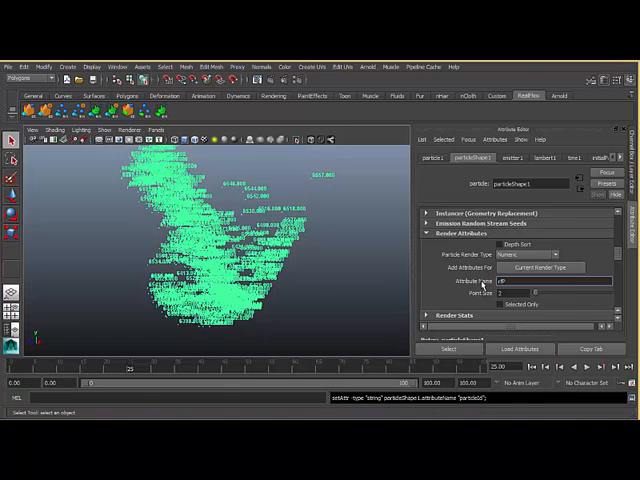
{"action": "type", "text": "rtPressure"}
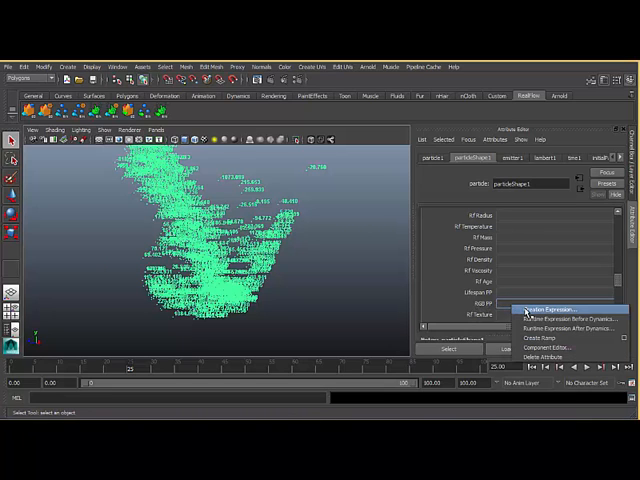
Write the rgbPP creation expression on particleShape1 using linstep(0,2000,$pressure) for the colour channels
{"action": "left_click", "coordinate": [554, 308]}
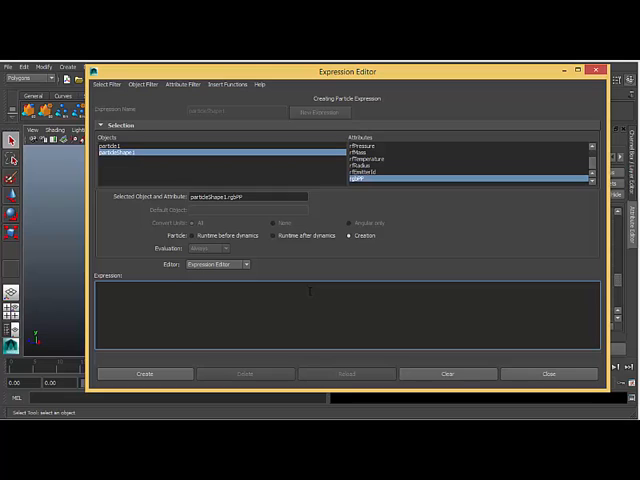
{"action": "type", "text": "4"}
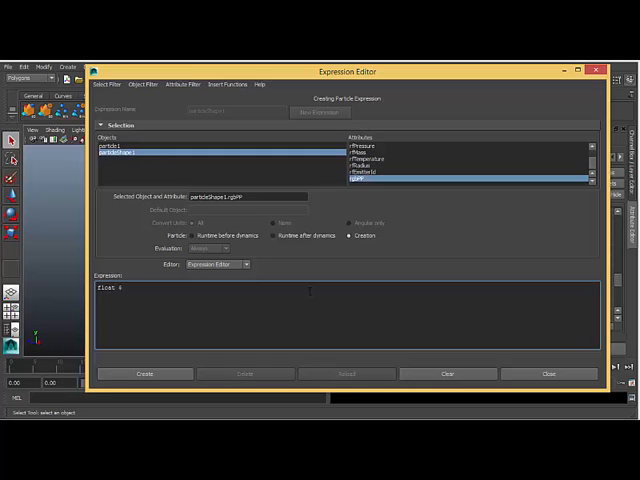
{"action": "type", "text": "pressure"}
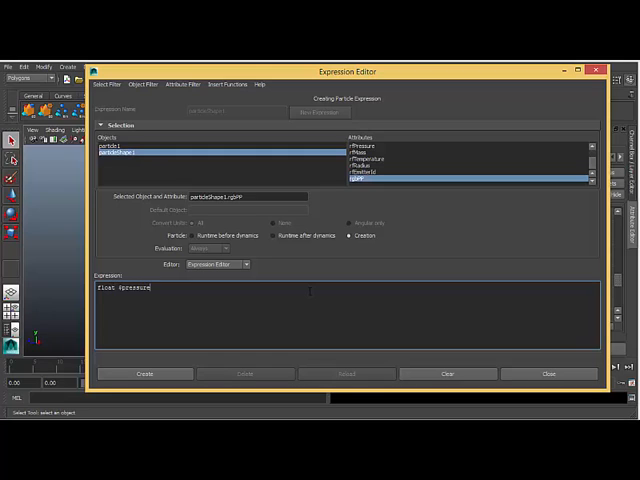
{"action": "type", "text": "= particleShape1.rfPressure;"}
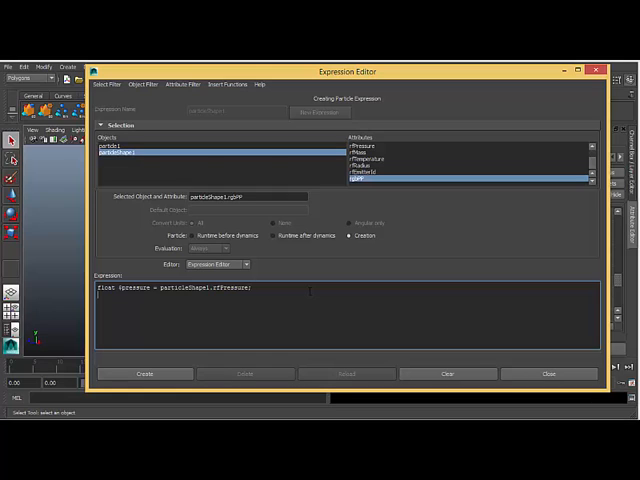
{"action": "type", "text": "particleShape"}
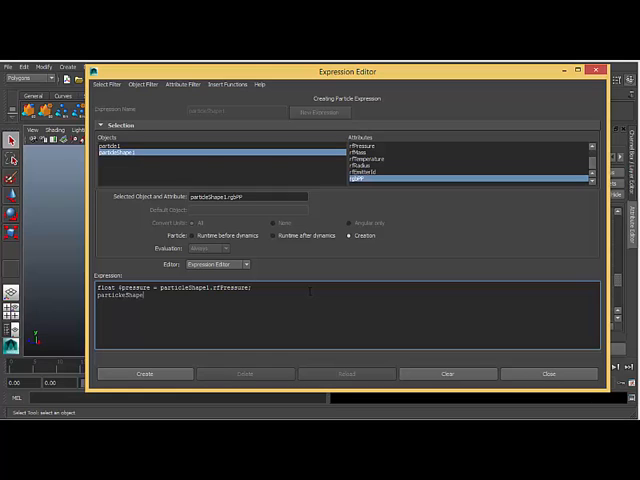
{"action": "type", "text": "rgbPP = <<linstep>>"}
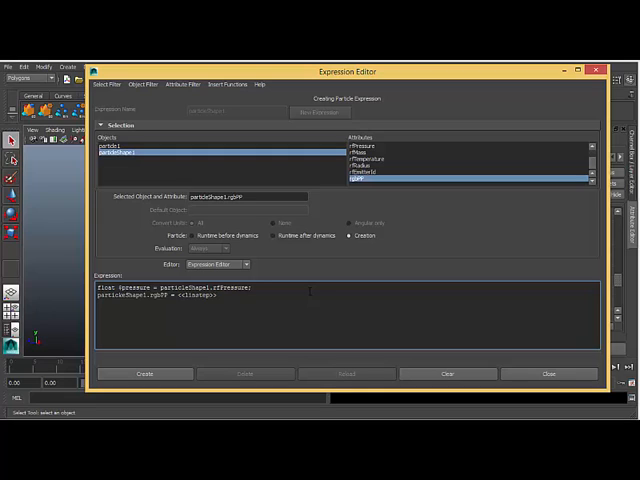
{"action": "type", "text": "()"}
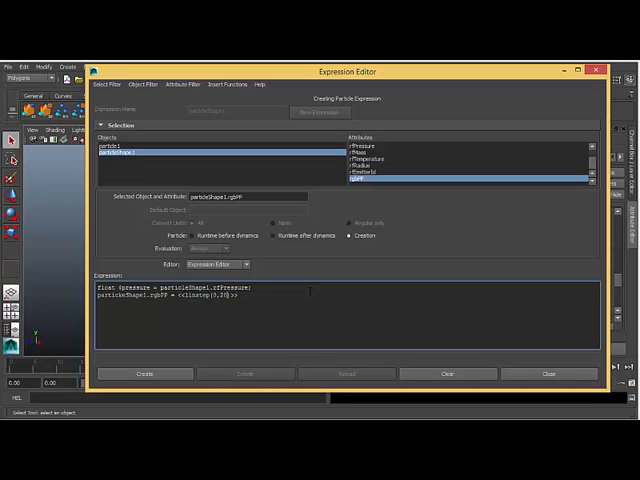
{"action": "type", "text": "00"}
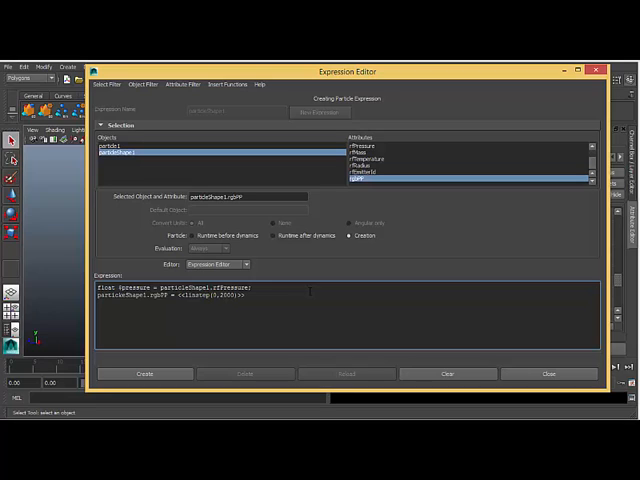
{"action": "type", "text": ")"}
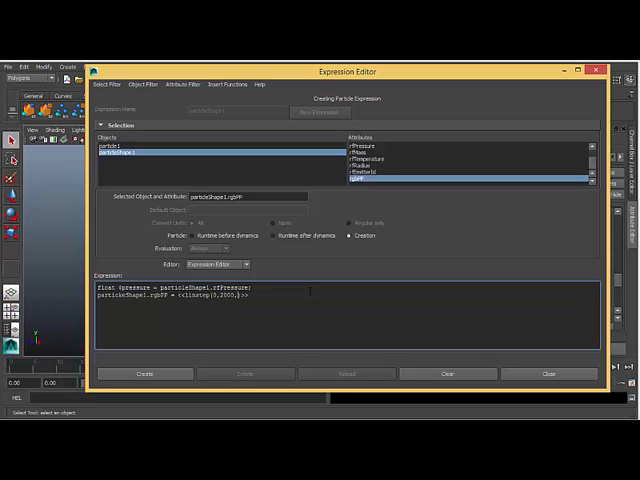
{"action": "type", "text": "$pressure"}
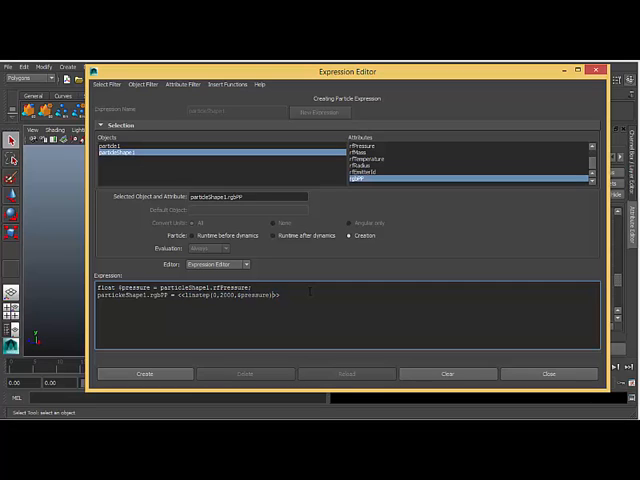
Finish the linstep vector expression and create it, retrying after the first error
{"action": "type", "text": ",linstep(0,2000,$pressure),}"}
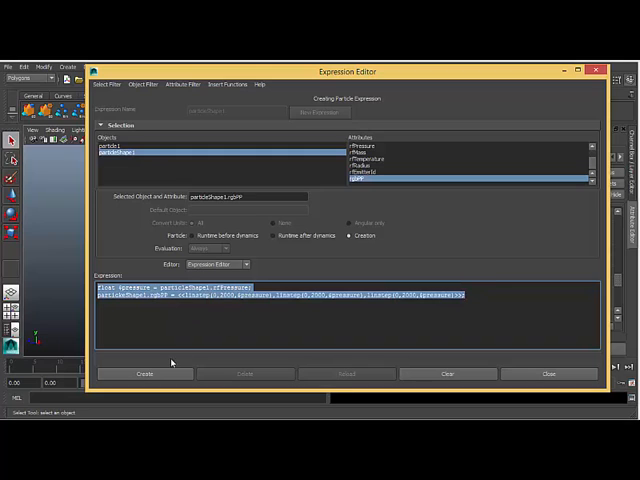
{"action": "left_click", "coordinate": [144, 372]}
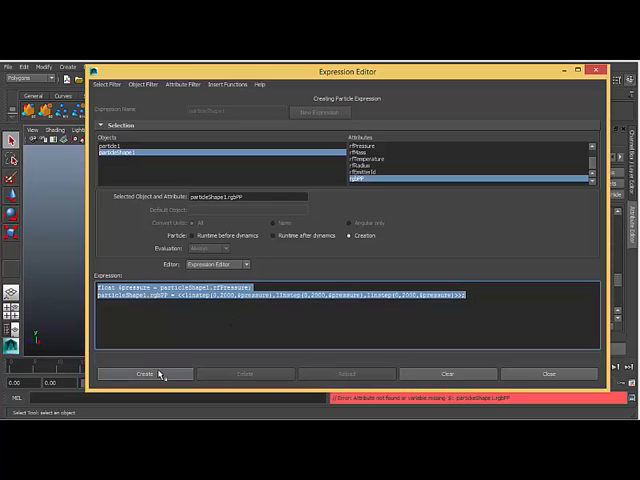
{"action": "left_click", "coordinate": [144, 372]}
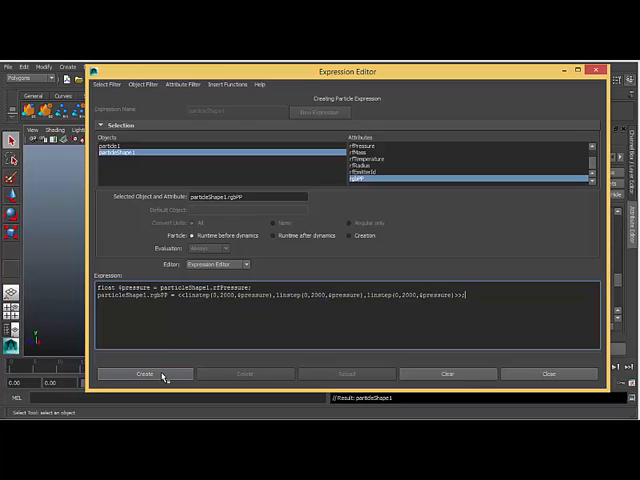
Close the Expression Editor, reload the RealFlow particles and start a new expression on particleShape1's rgbPP
{"action": "left_click", "coordinate": [144, 372]}
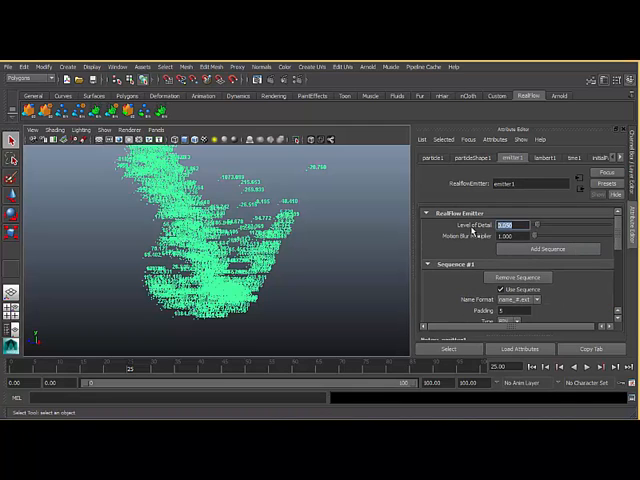
{"action": "left_click", "coordinate": [470, 158]}
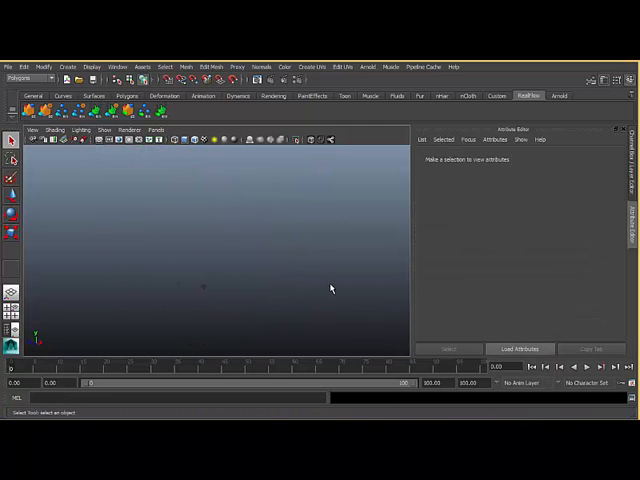
{"action": "left_click", "coordinate": [588, 368]}
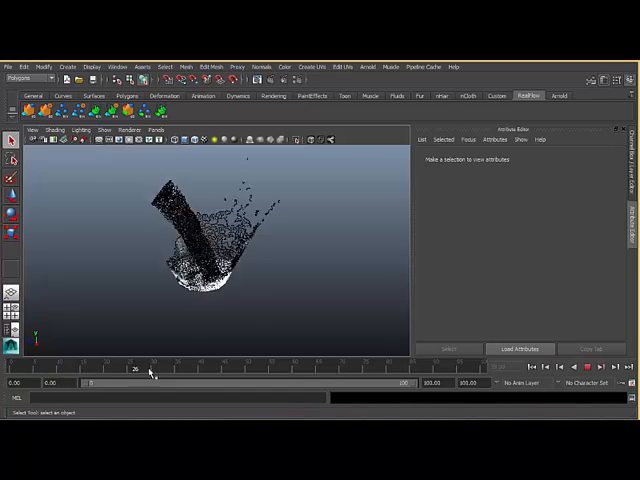
{"action": "left_click", "coordinate": [404, 372]}
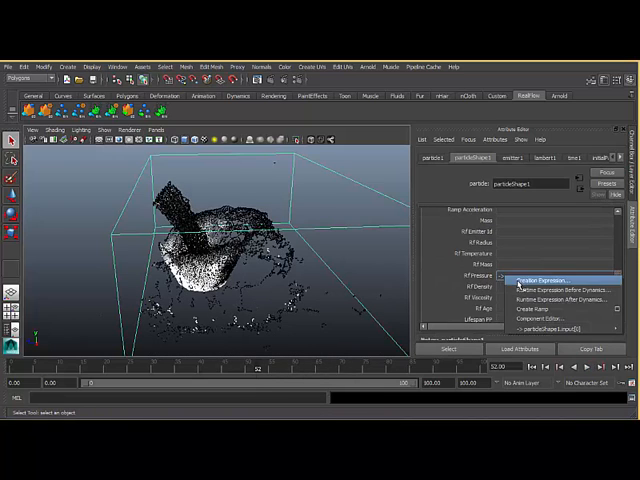
{"action": "left_click", "coordinate": [540, 280]}
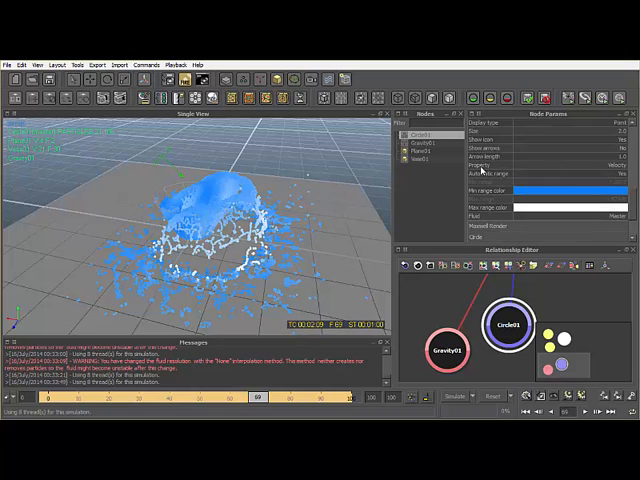
{"action": "mouse_move", "coordinate": [550, 168]}
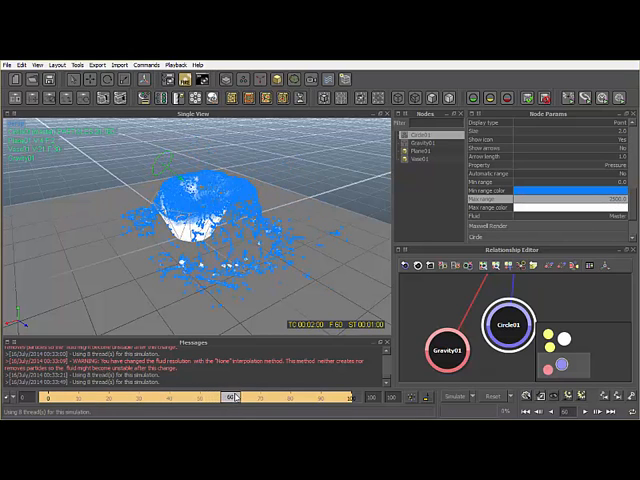
{"action": "left_click_drag", "start_coordinate": [230, 398], "coordinate": [170, 398]}
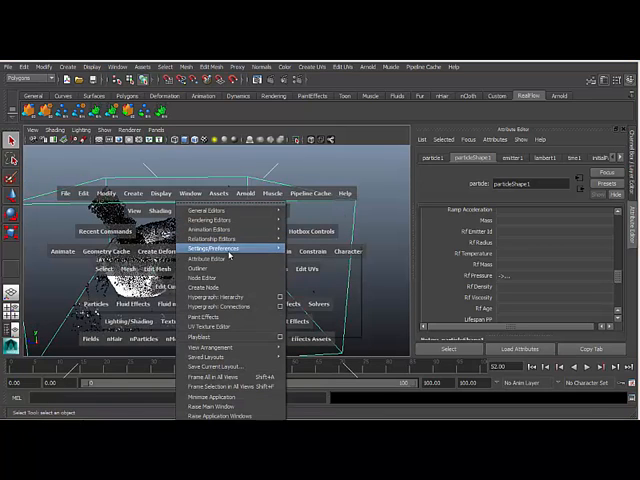
Load the mtoa Arnold plug-in from the Plug-in Manager
{"action": "left_click", "coordinate": [210, 244]}
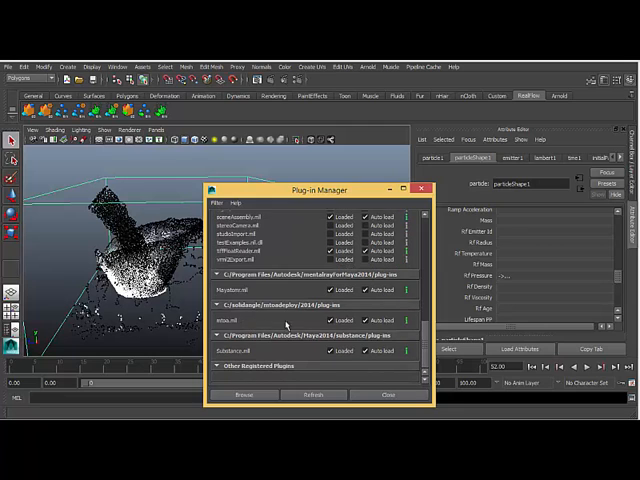
{"action": "left_click", "coordinate": [388, 394]}
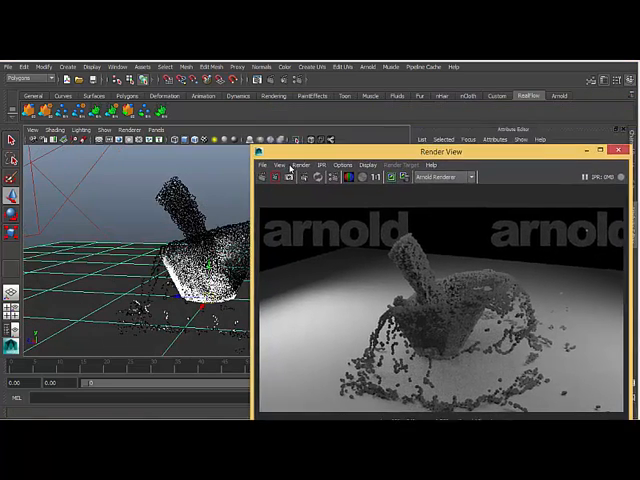
Assign a new aiUserDataColor material to the particles with Color Attr Name set to rgbPP
{"action": "right_click", "coordinate": [190, 256]}
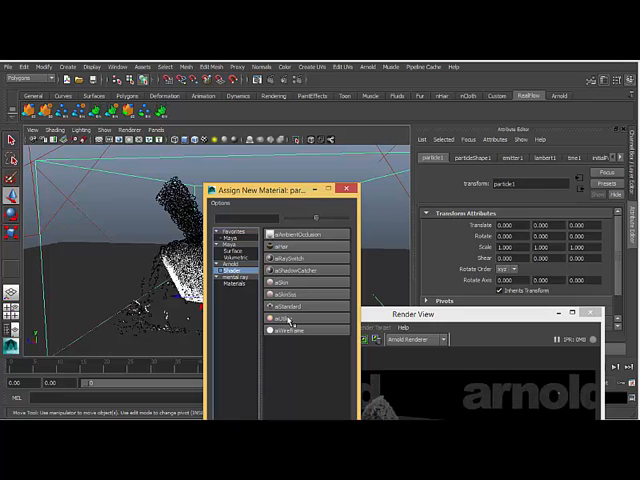
{"action": "left_click", "coordinate": [292, 320]}
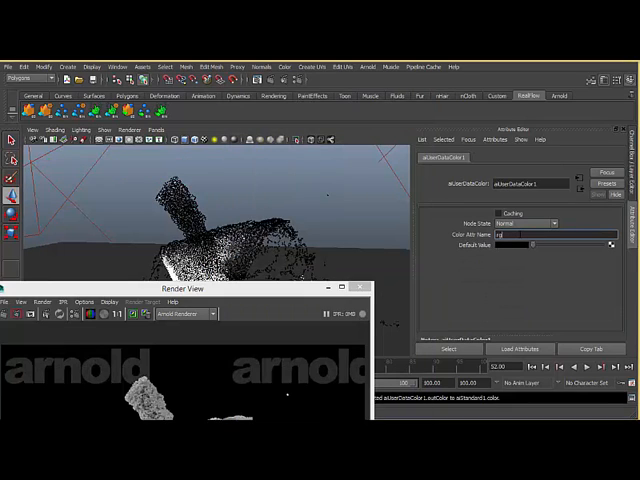
{"action": "type", "text": "rgbPP"}
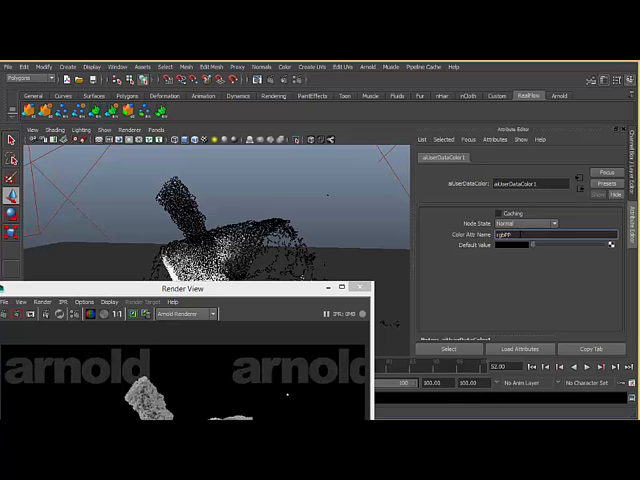